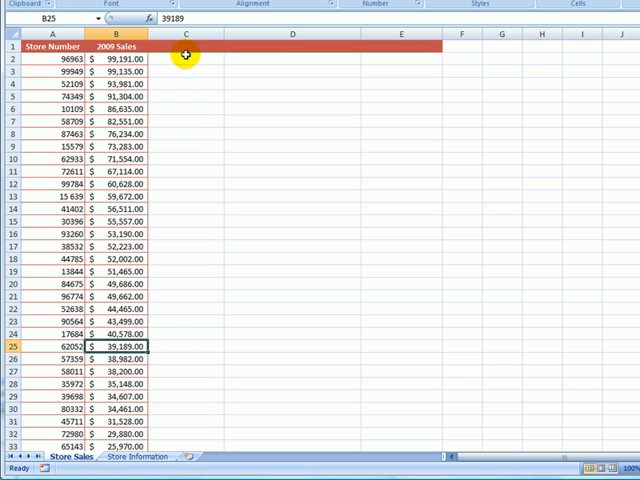
- Enter the headings Suburb, Store Name and Sales Rep in C1, D1 and E1
type("Suburb")
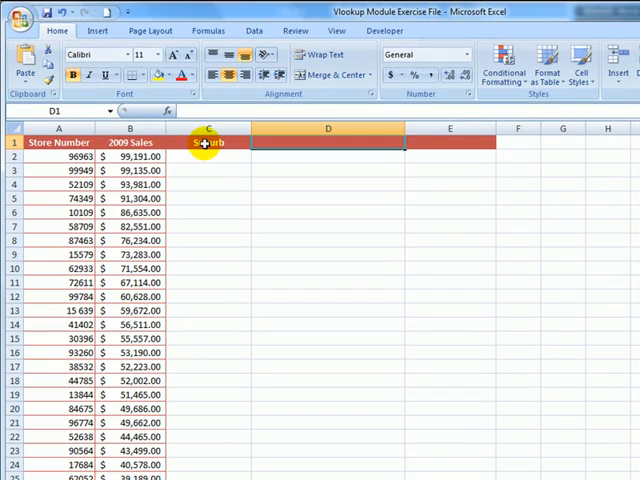
type("Store Na")
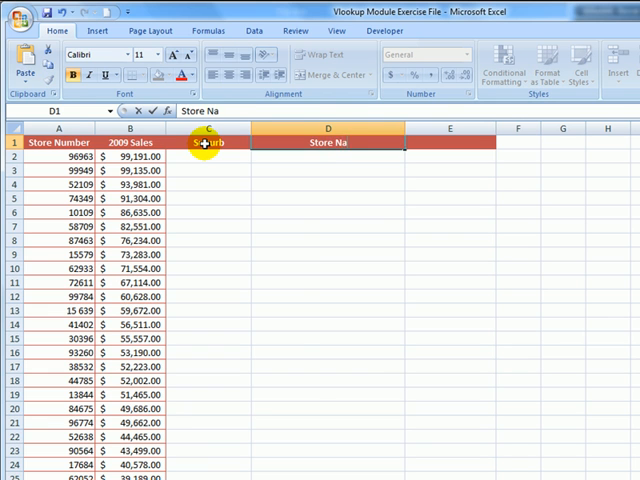
type("Sales Rep")
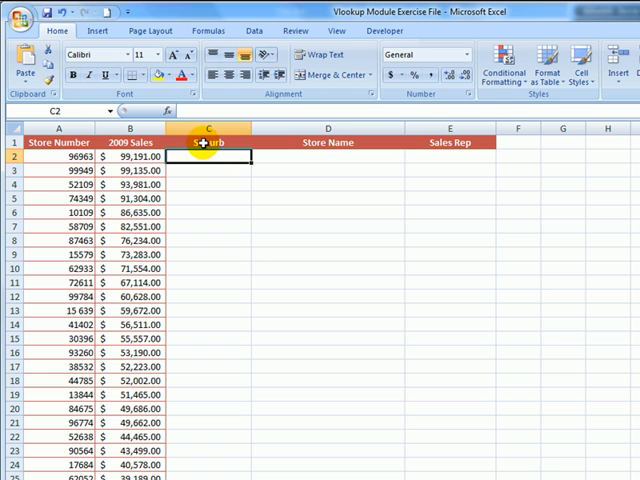
mouse_move(208, 156)
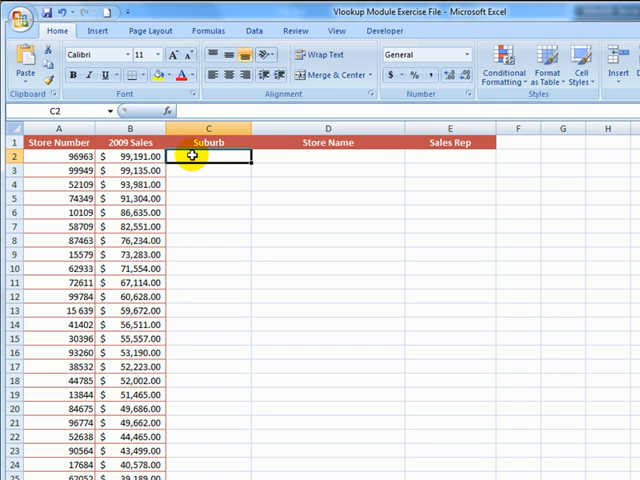
- Search the Insert Function dialog for 'vlookup' from the Formulas ribbon
left_click(208, 32)
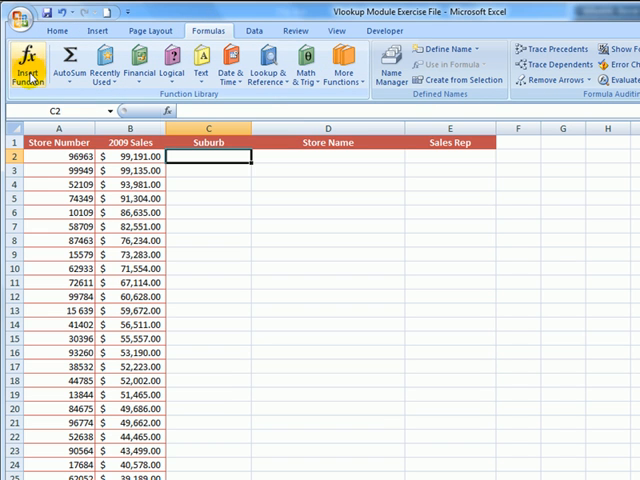
left_click(24, 64)
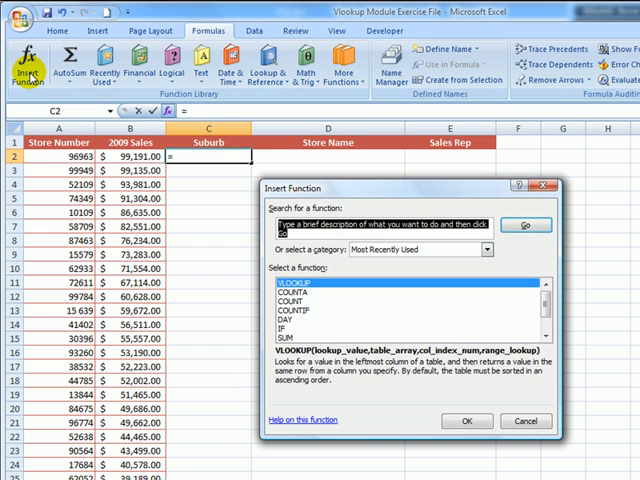
mouse_move(214, 246)
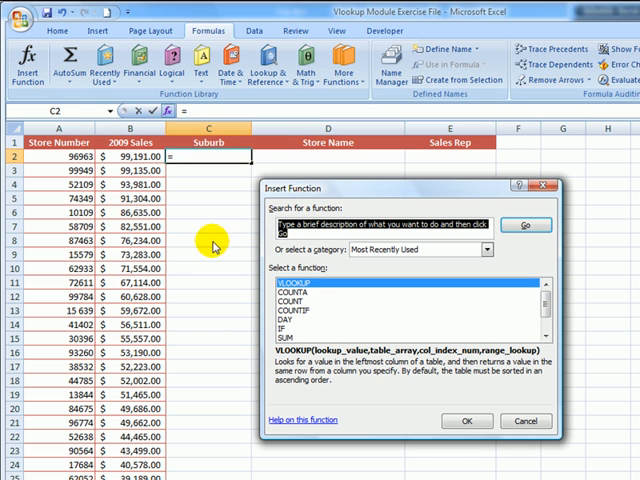
type("vlookup")
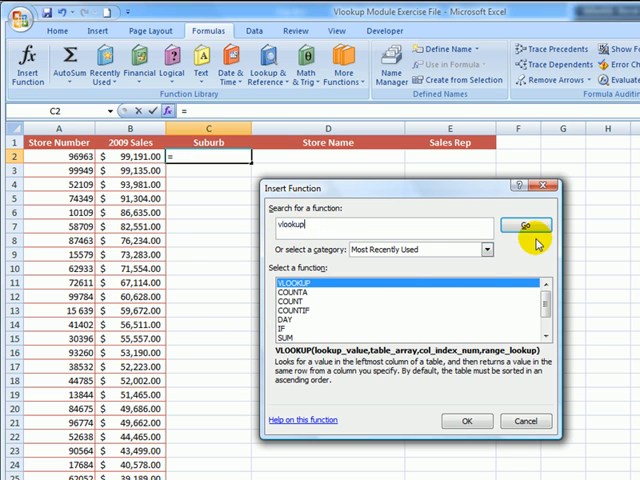
left_click(520, 224)
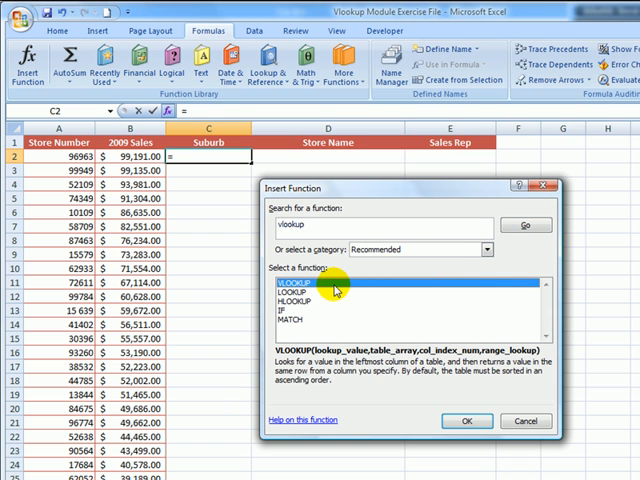
mouse_move(424, 398)
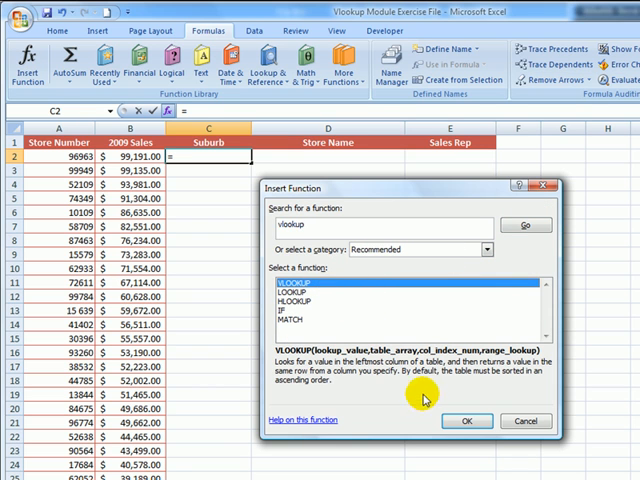
- Start VLOOKUP's Function Arguments in C2 and show its help article
left_click(466, 420)
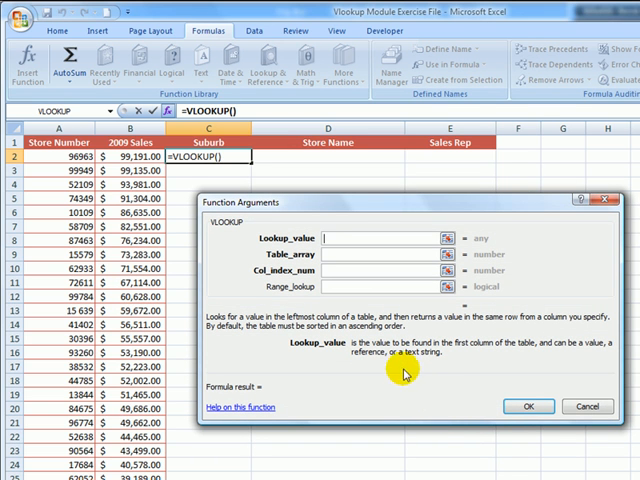
mouse_move(396, 368)
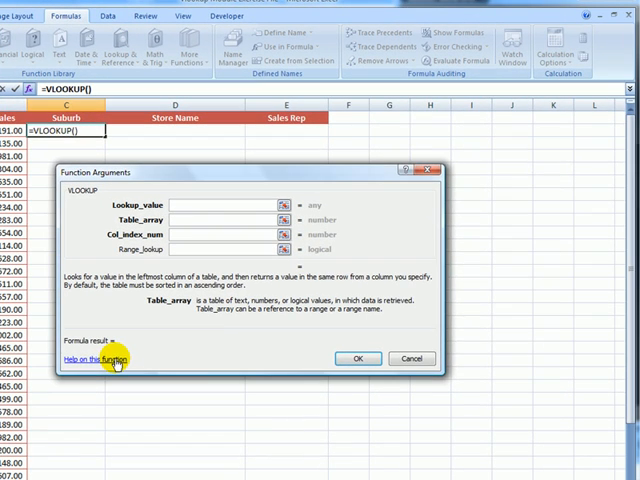
left_click(90, 360)
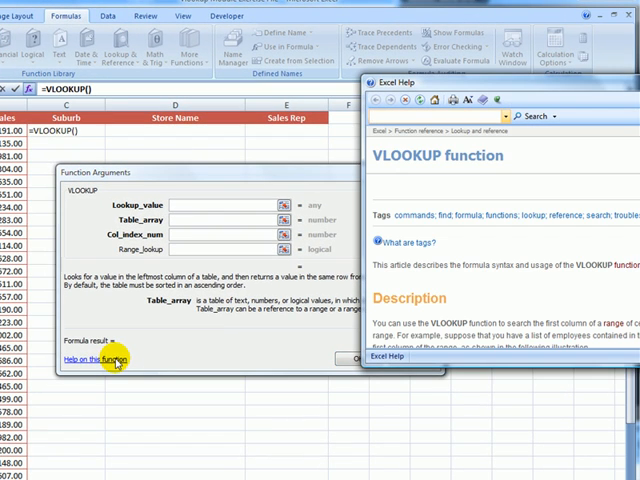
mouse_move(452, 292)
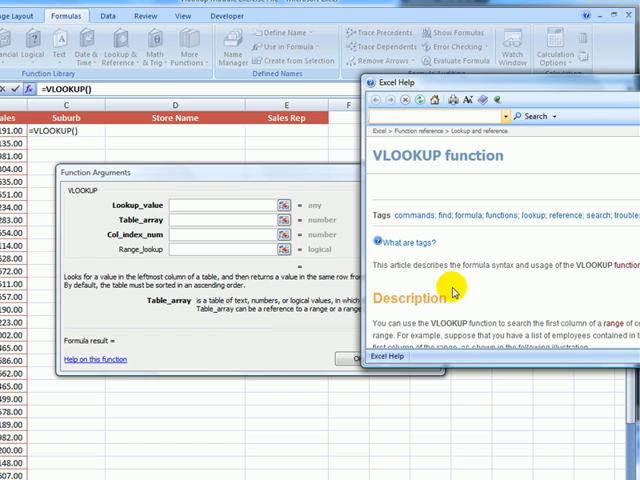
mouse_move(452, 292)
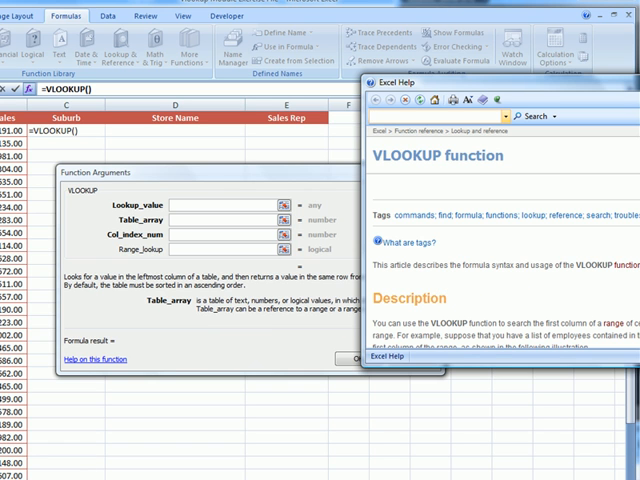
left_click(628, 82)
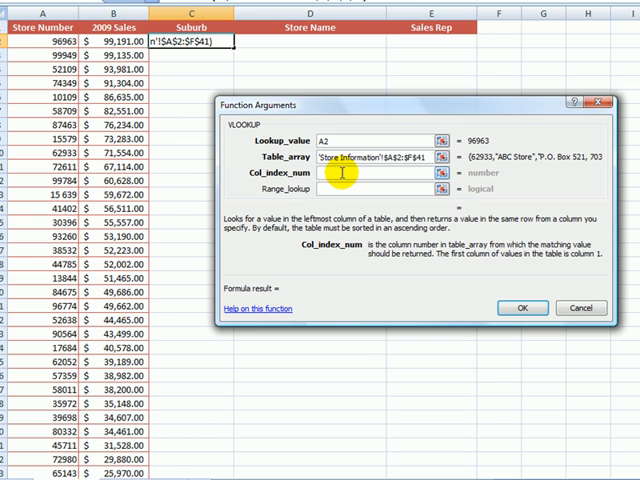
- Set Col_index_num to 4 and Range_lookup to FALSE so C2 returns Woodruff
type("4")
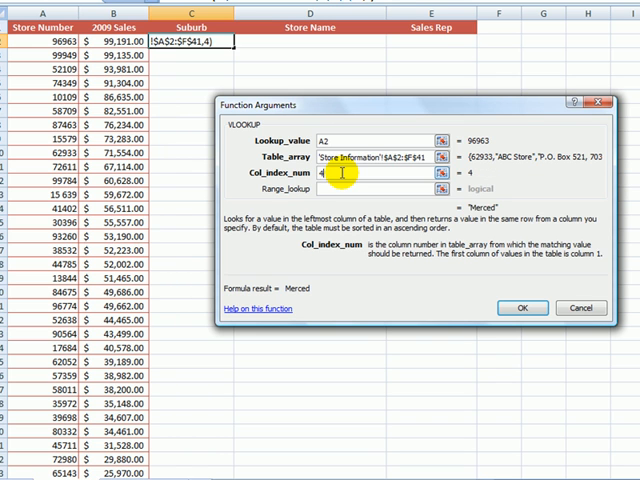
mouse_move(340, 184)
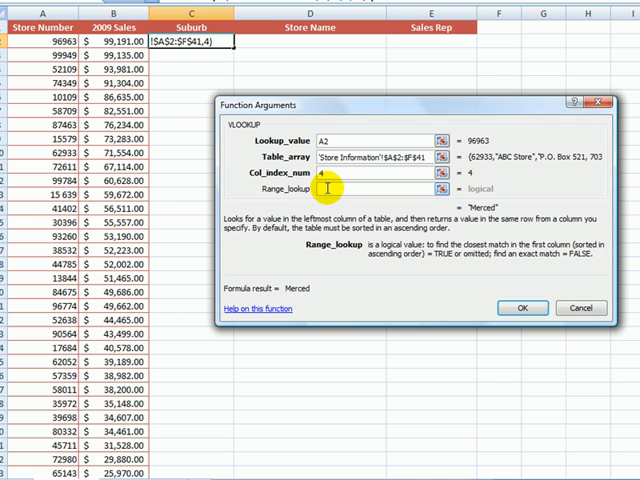
type("false")
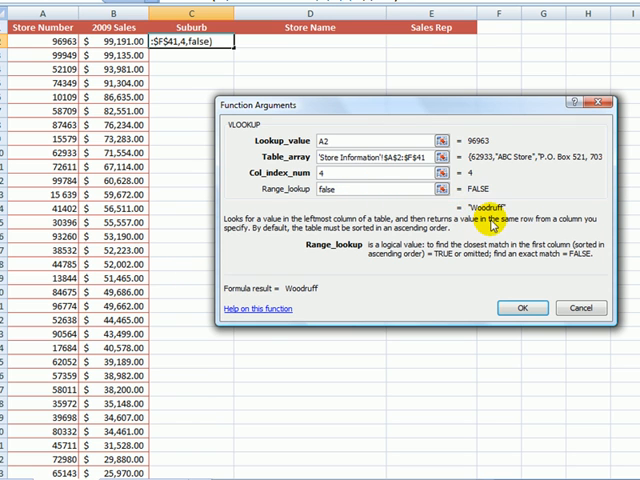
mouse_move(496, 224)
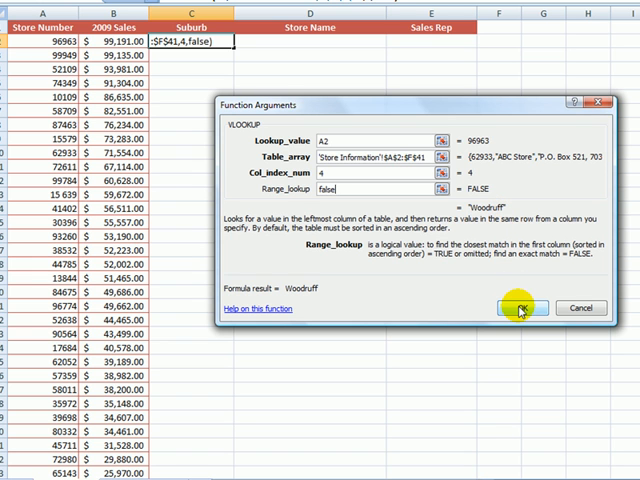
left_click(520, 308)
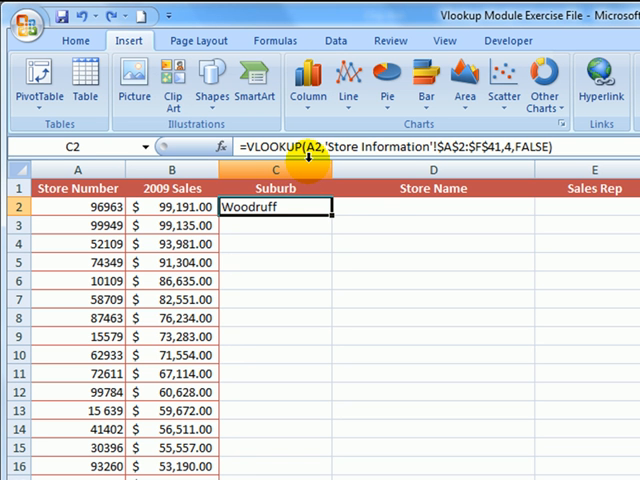
mouse_move(316, 148)
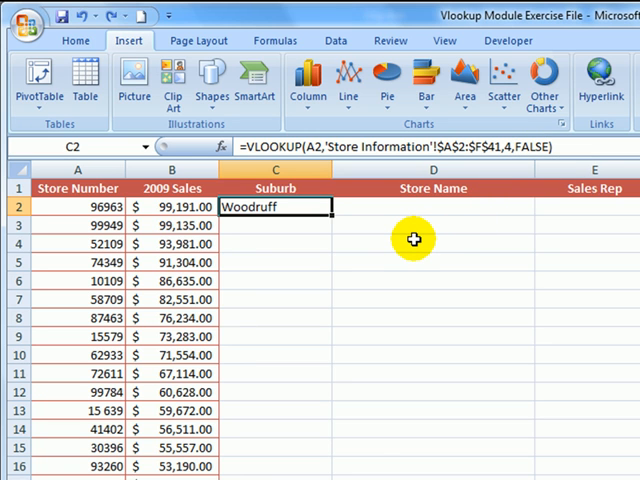
mouse_move(404, 224)
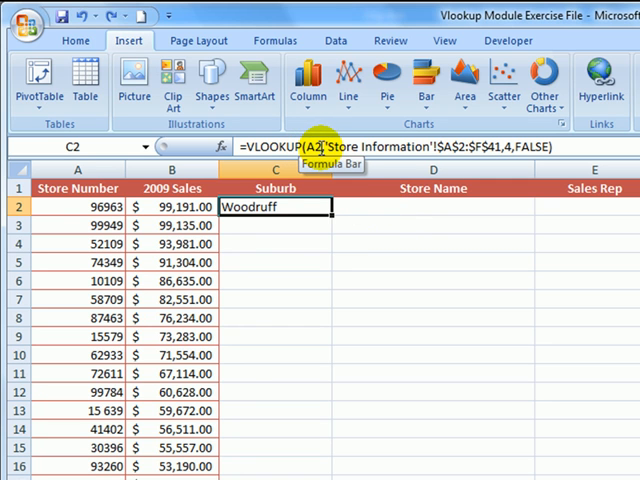
mouse_move(324, 146)
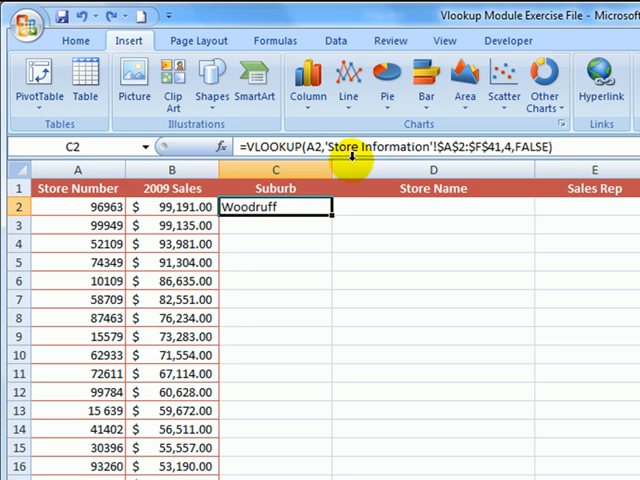
mouse_move(464, 148)
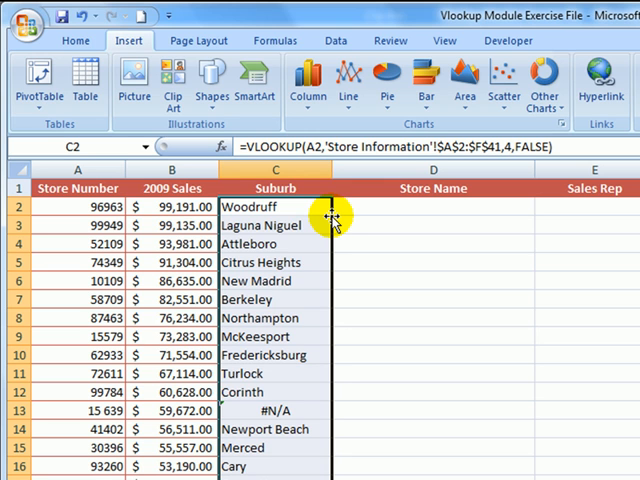
- Copy the Suburb VLOOKUP from C2 down column C for every store row
left_click(276, 262)
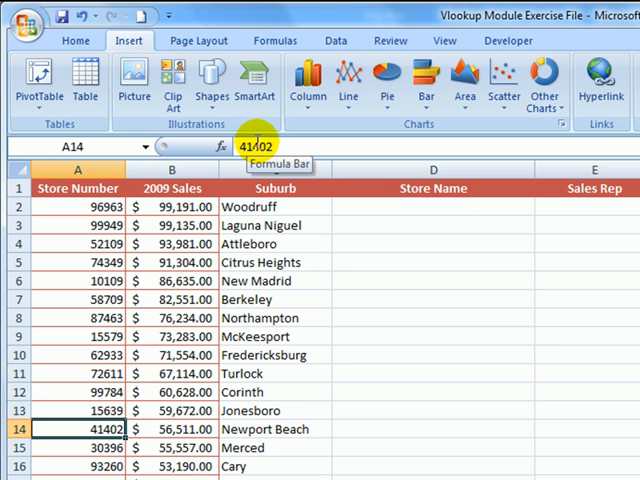
mouse_move(264, 410)
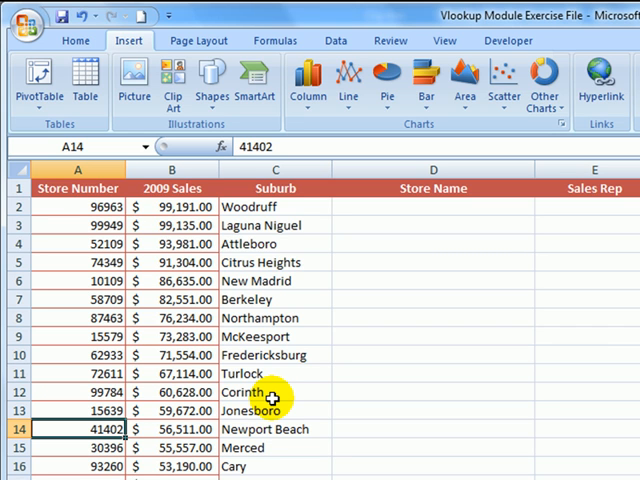
mouse_move(268, 356)
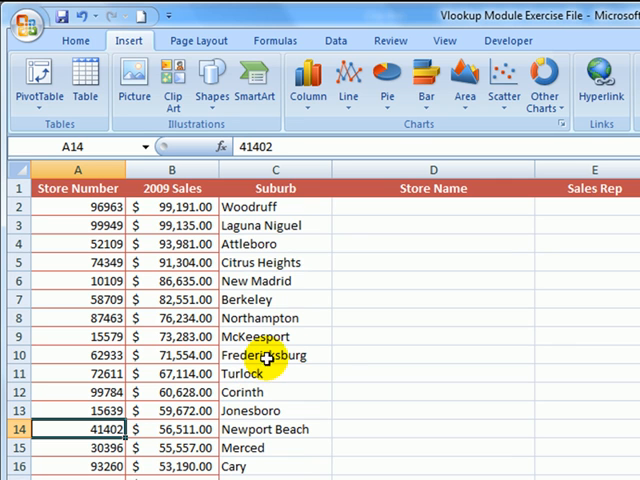
- Paste the C2 suburb formula into D2, where the shifted B2 reference gives #N/A
left_click(276, 206)
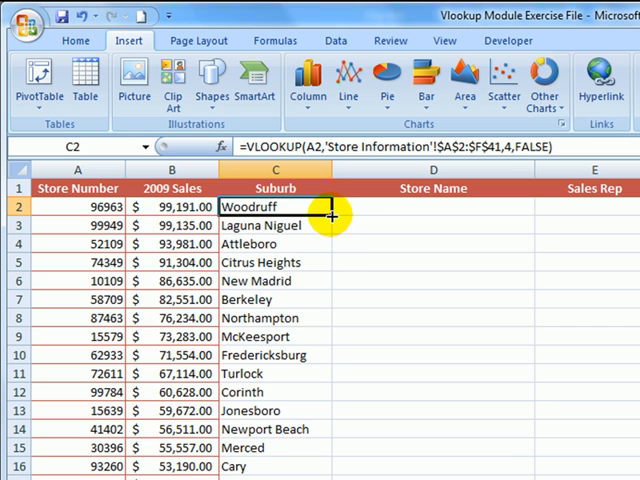
mouse_move(432, 216)
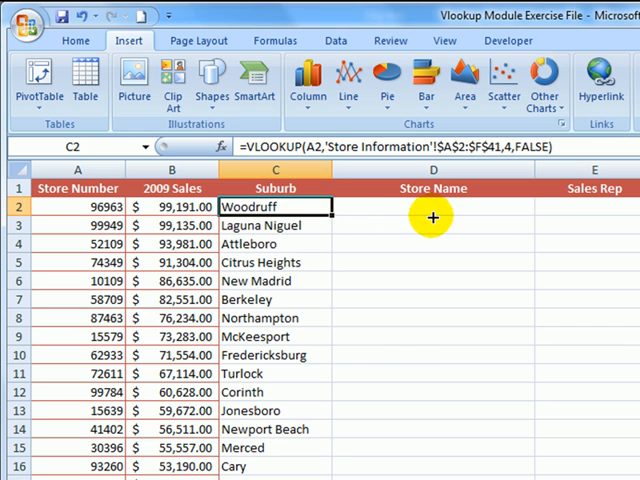
left_click(432, 208)
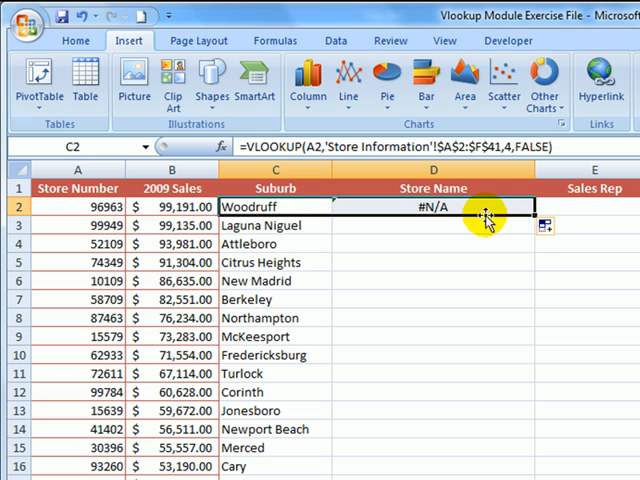
left_click(430, 208)
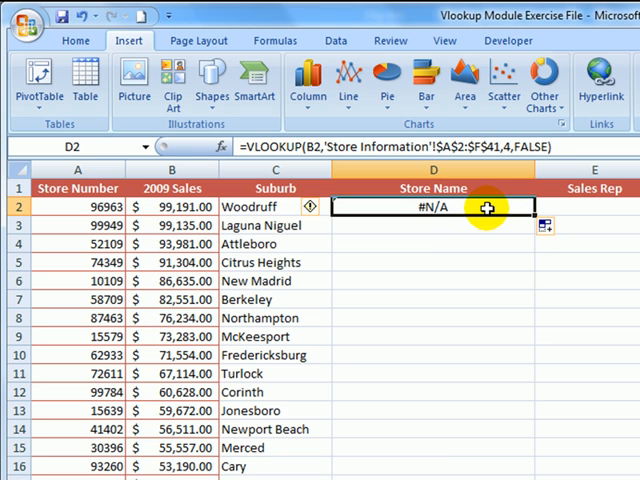
left_click(276, 208)
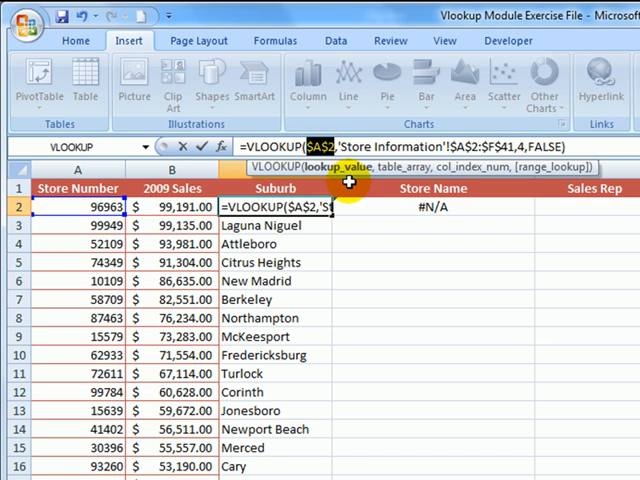
- Make C2's lookup reference $A2 with F4 so the copy in D2 also returns Woodruff
key("F4")
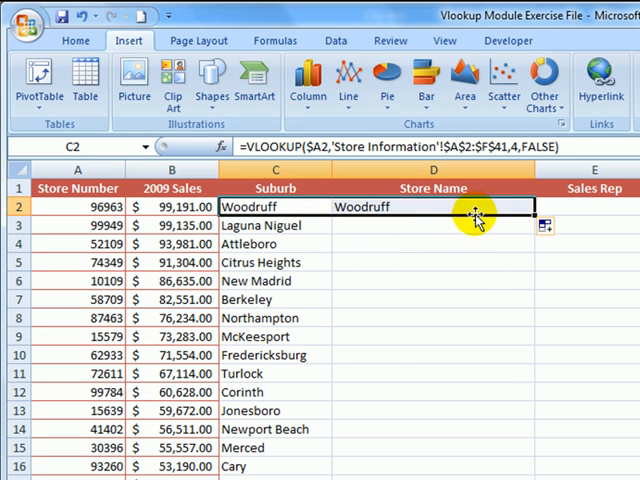
left_click(432, 206)
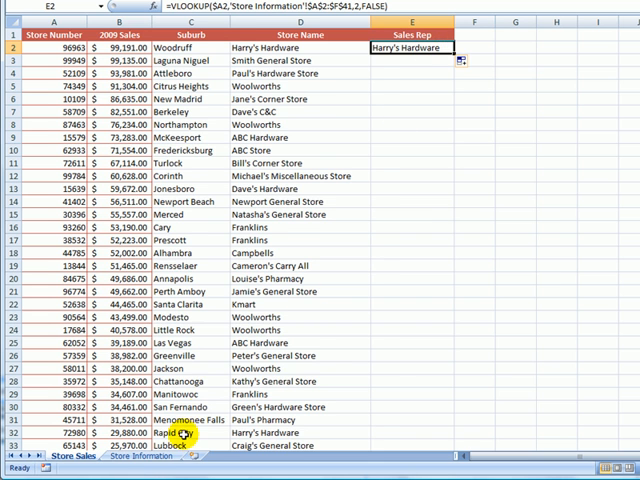
- Check Store Information's layout, counting Rep Name as column 6 for the Sales Rep lookup
left_click(142, 456)
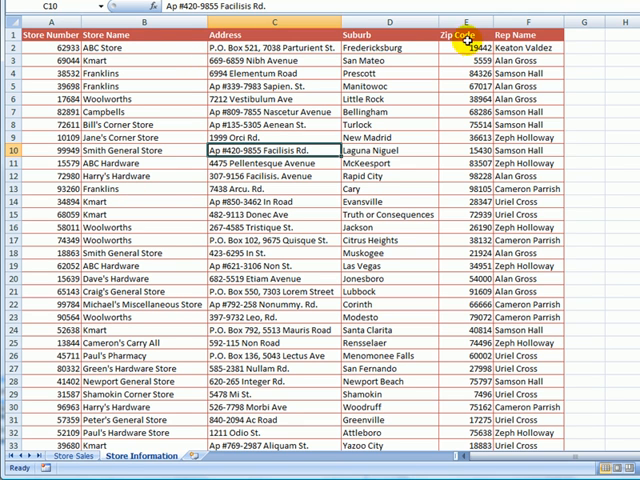
left_click(96, 8)
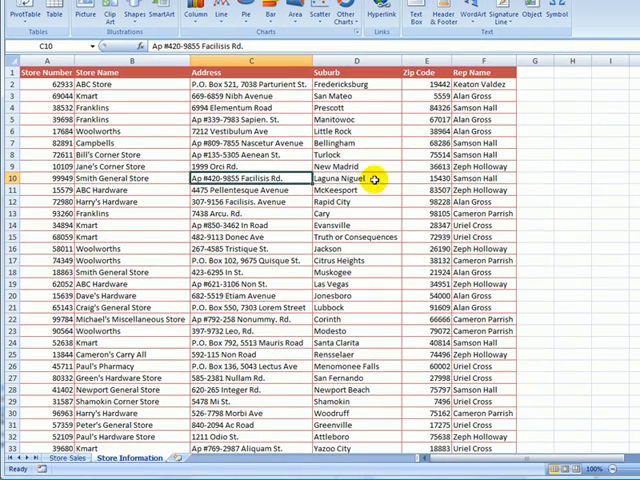
left_click(68, 460)
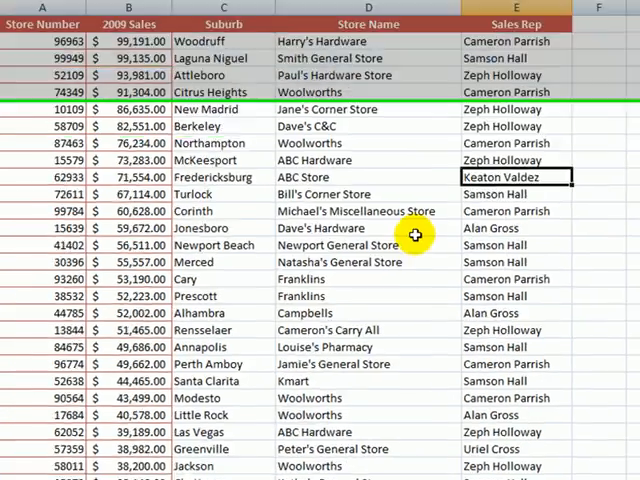
- Scroll through the finished Store Sales rows and return to the Store Information sheet
scroll("down", 3)
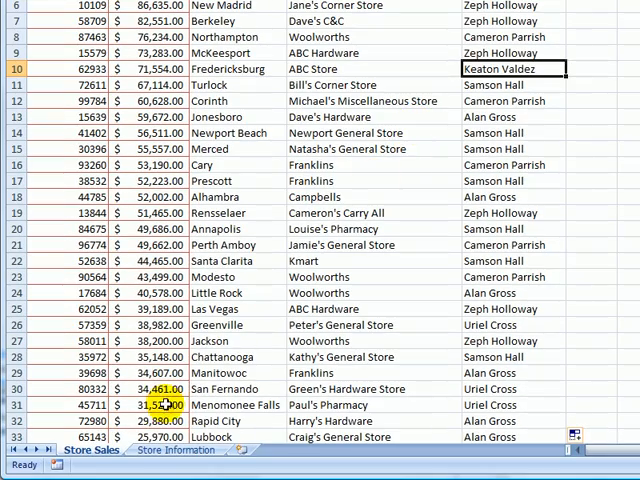
left_click(174, 452)
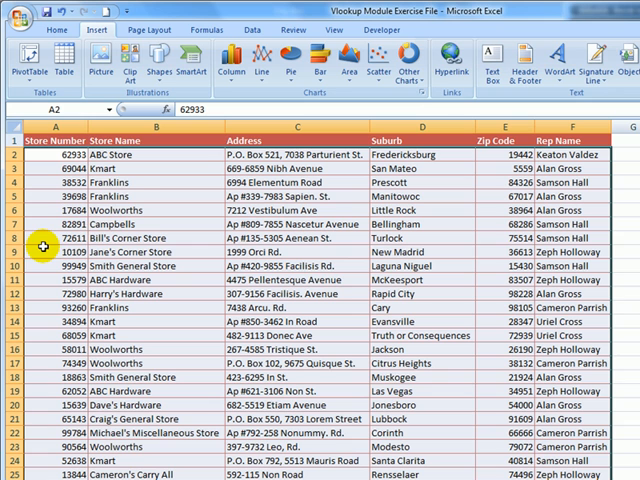
mouse_move(152, 192)
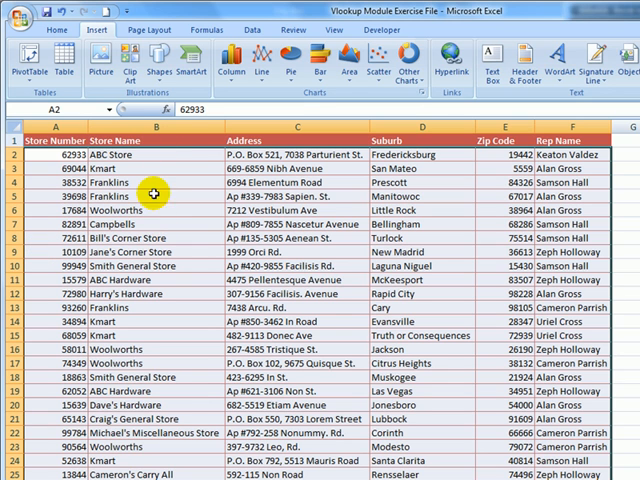
mouse_move(150, 232)
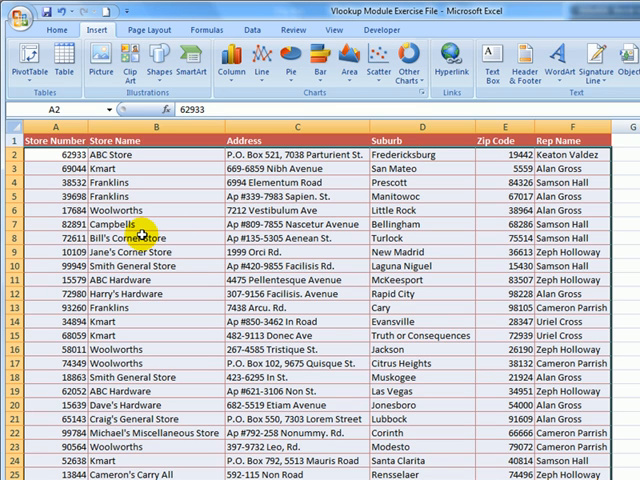
mouse_move(130, 236)
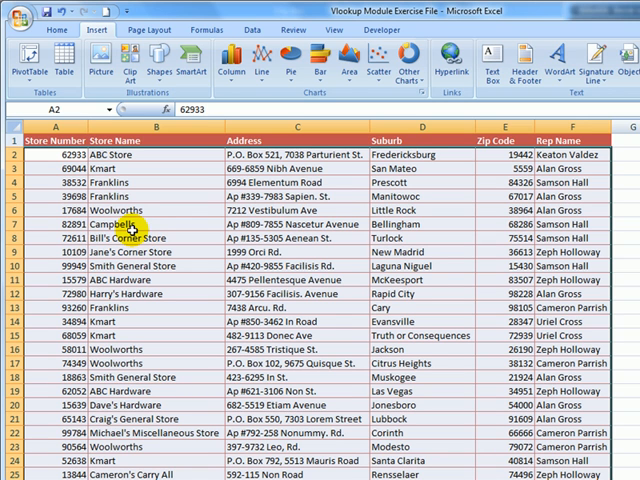